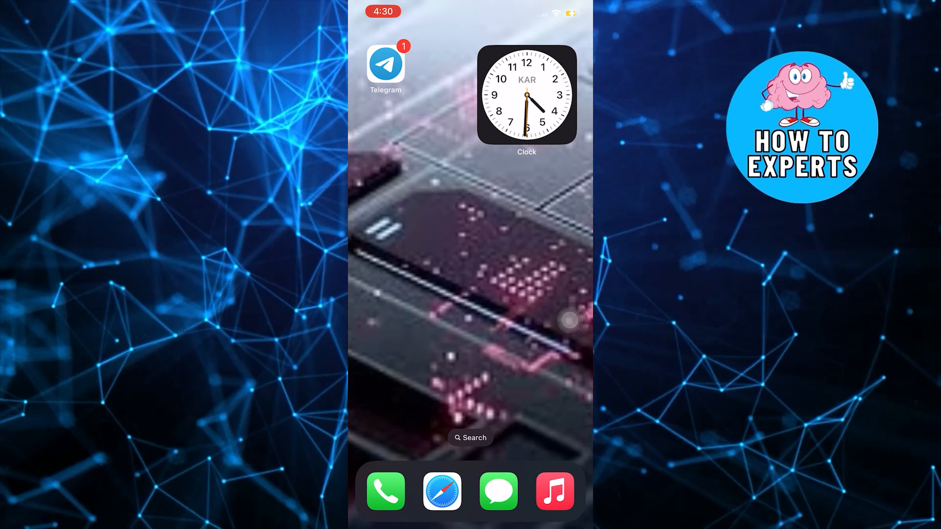
Step: Swipe to the Home Screen page holding the Settings app
{"action": "scroll", "scroll_direction": "left", "scroll_amount": 3}
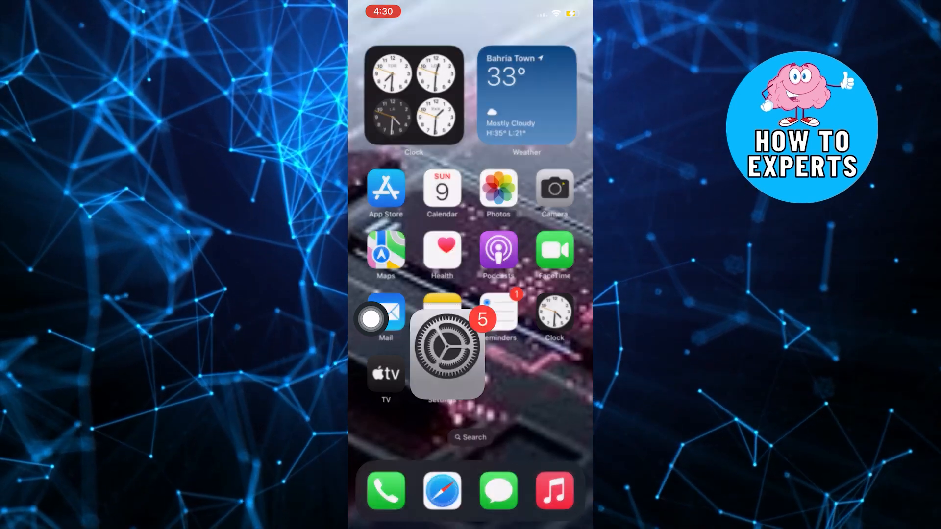
Step: Go to General, then iPhone Storage to view the 215.4 GB used overview
{"action": "left_click", "coordinate": [442, 354]}
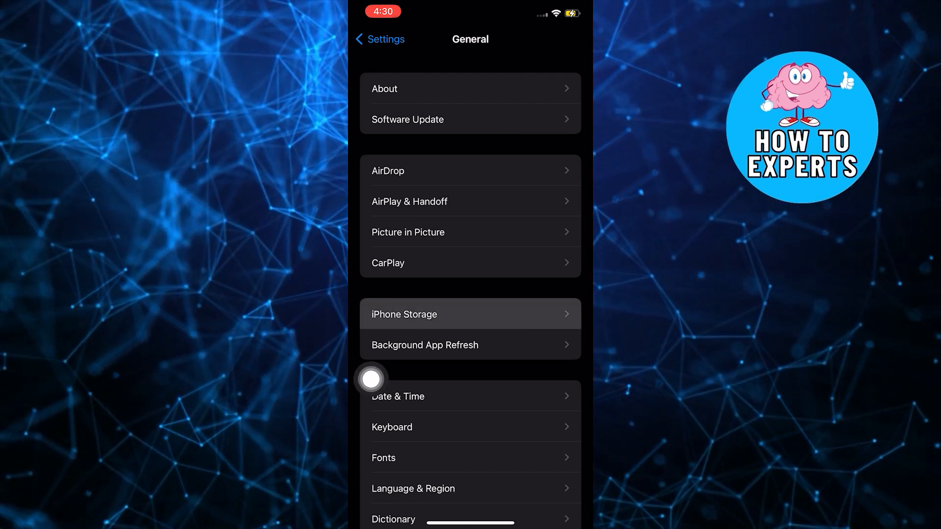
{"action": "left_click", "coordinate": [470, 314]}
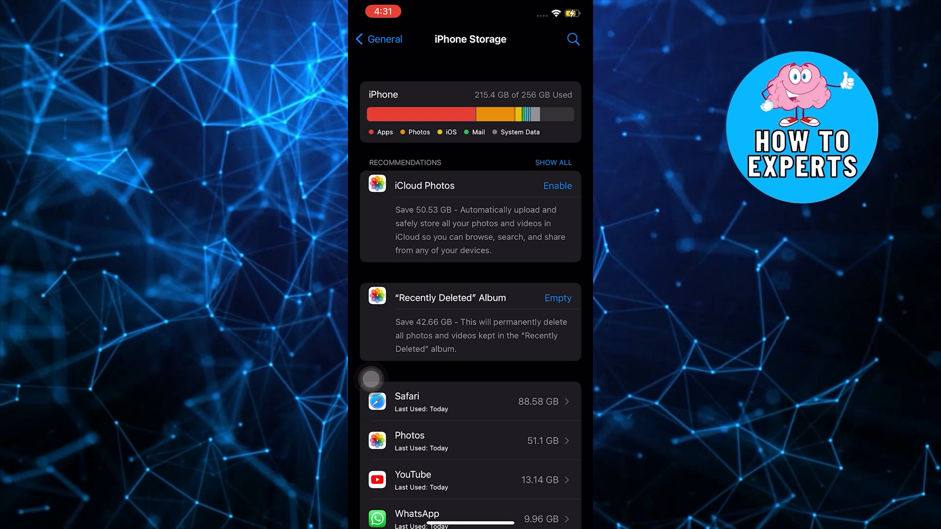
Step: Search the storage app list for 'Inst' and open Instagram's 971.7 MB entry
{"action": "left_click", "coordinate": [573, 39]}
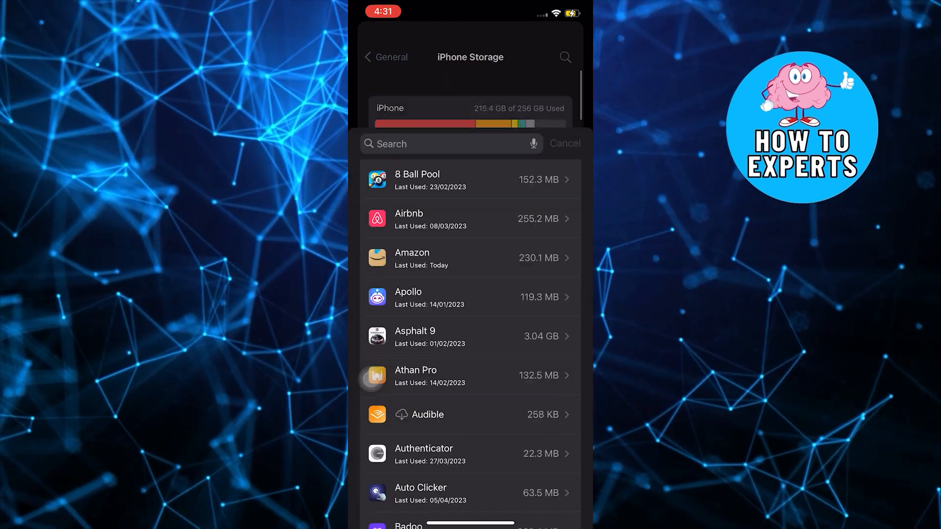
{"action": "left_click", "coordinate": [444, 144]}
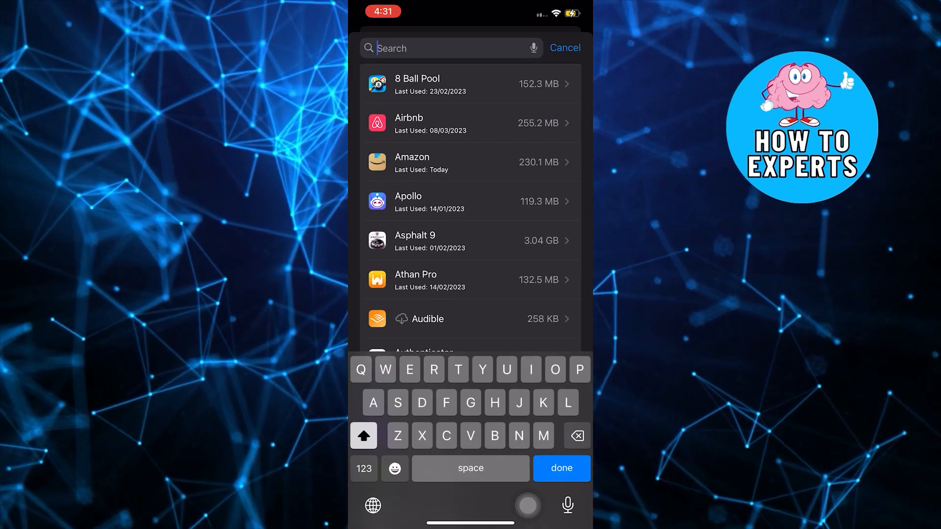
{"action": "type", "text": "Inst"}
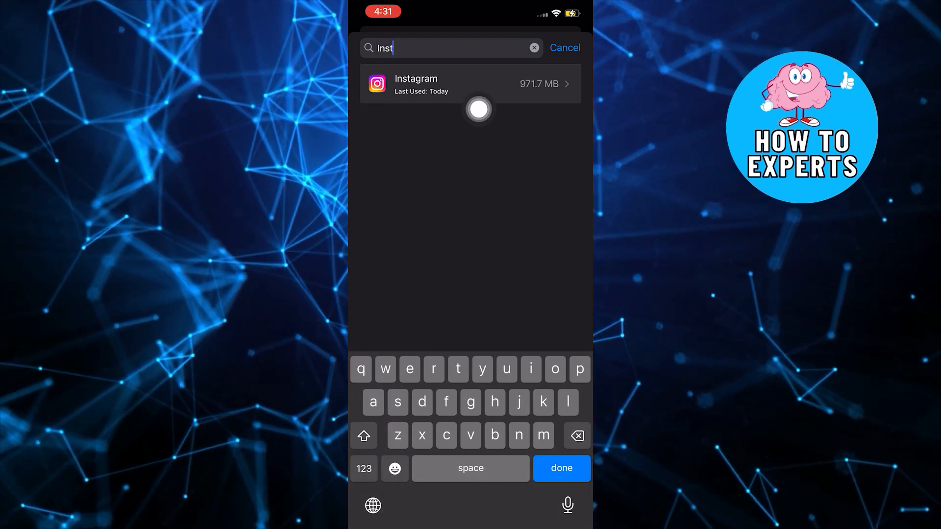
{"action": "left_click", "coordinate": [470, 84]}
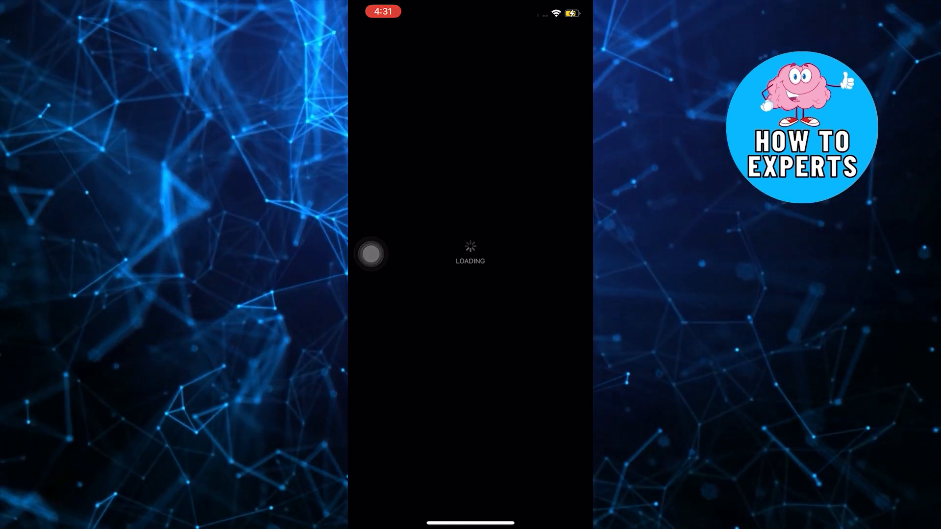
Step: Enter 'instagra' as the search query and run the search
{"action": "type", "text": "instagra"}
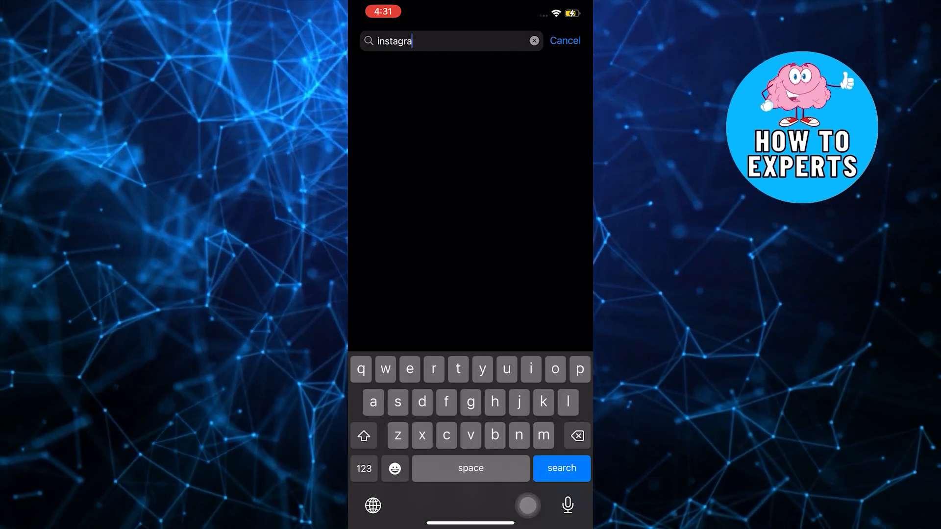
{"action": "left_click", "coordinate": [560, 469]}
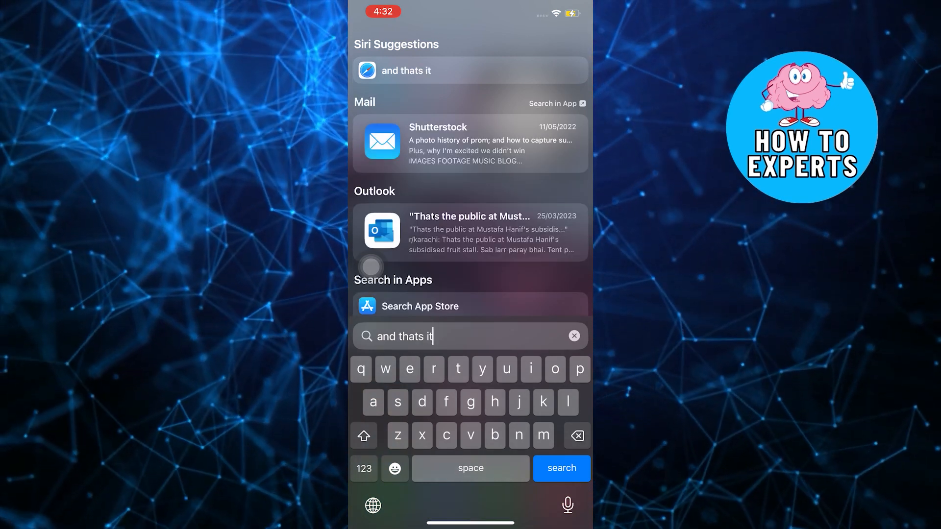
Step: Extend the Spotlight query with 'you do it' to read 'and thats how you do it'
{"action": "left_click", "coordinate": [573, 336]}
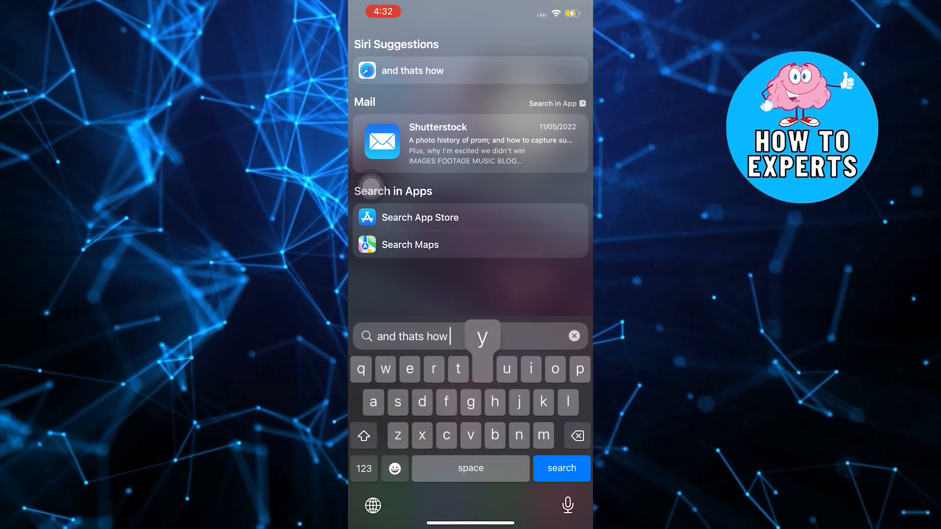
{"action": "type", "text": "you do it"}
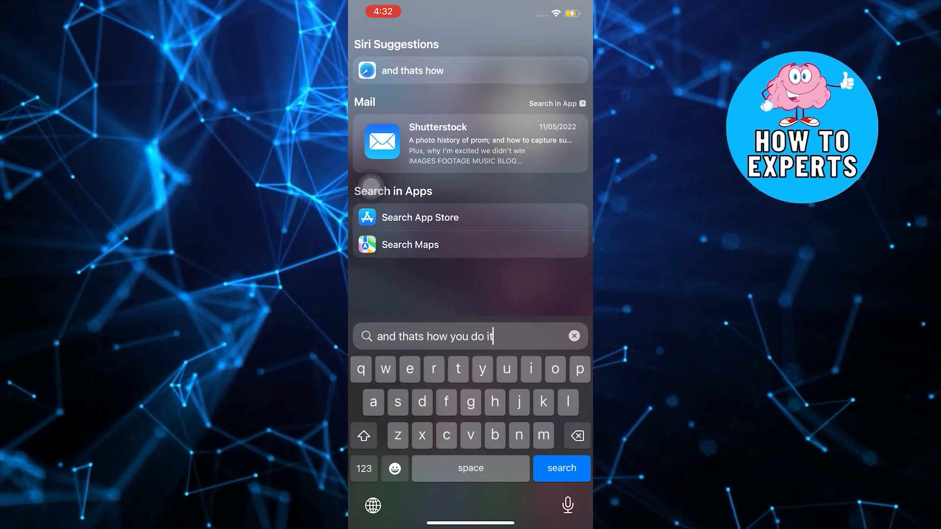